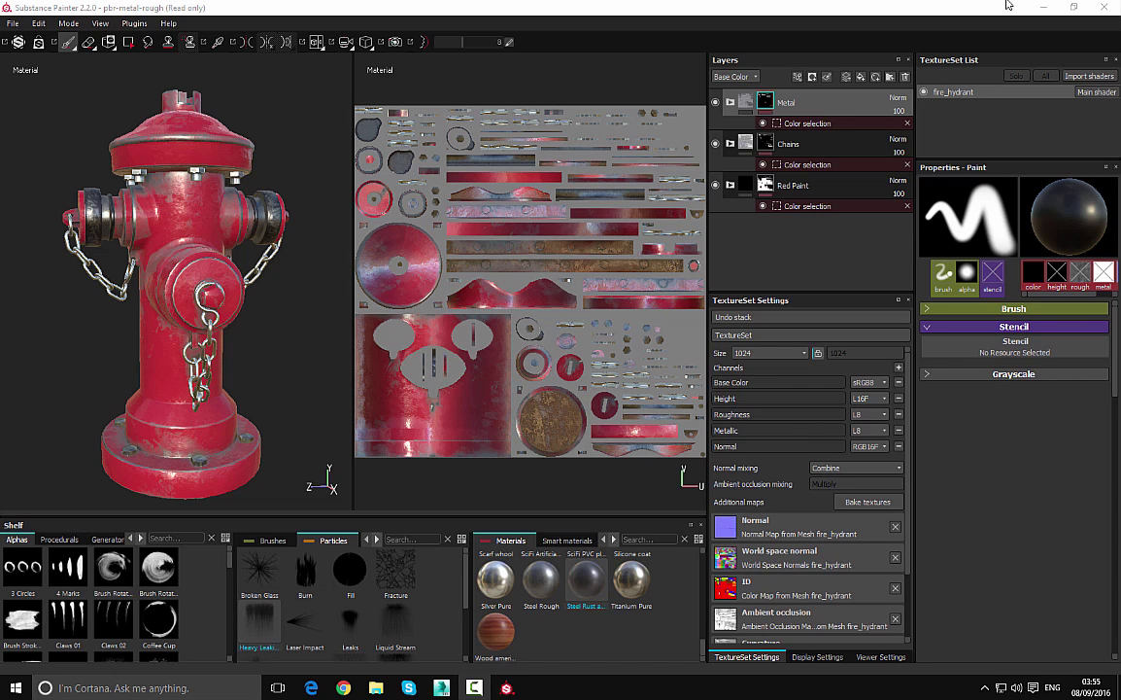
pyautogui.moveTo(849, 80)
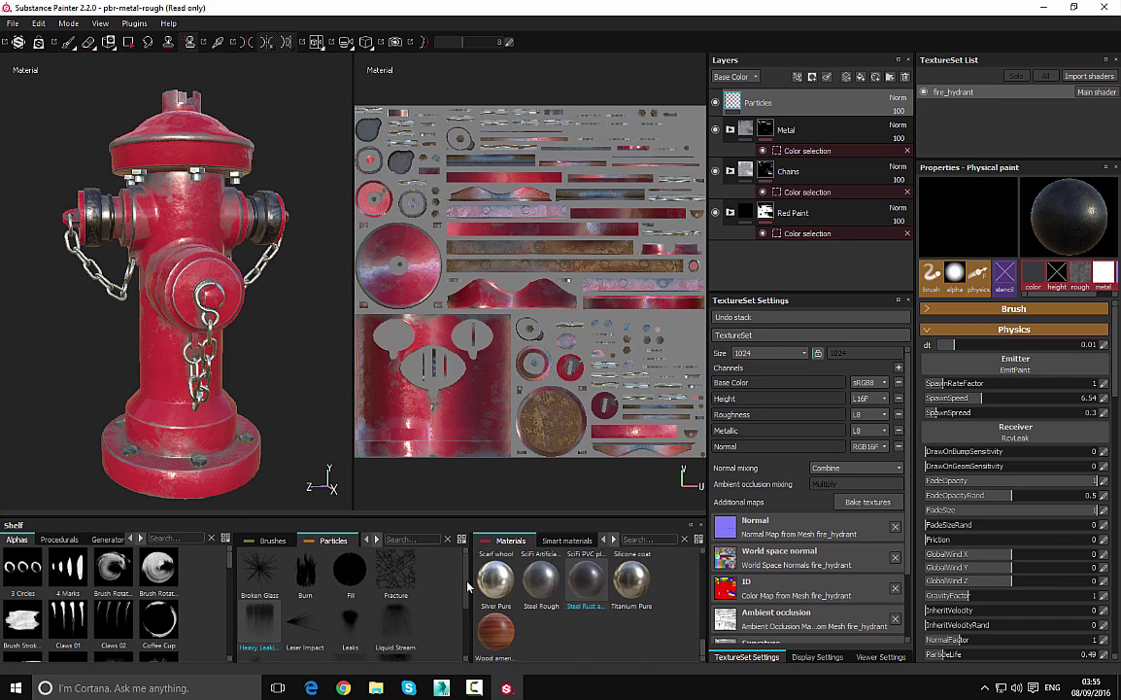
pyautogui.click(273, 540)
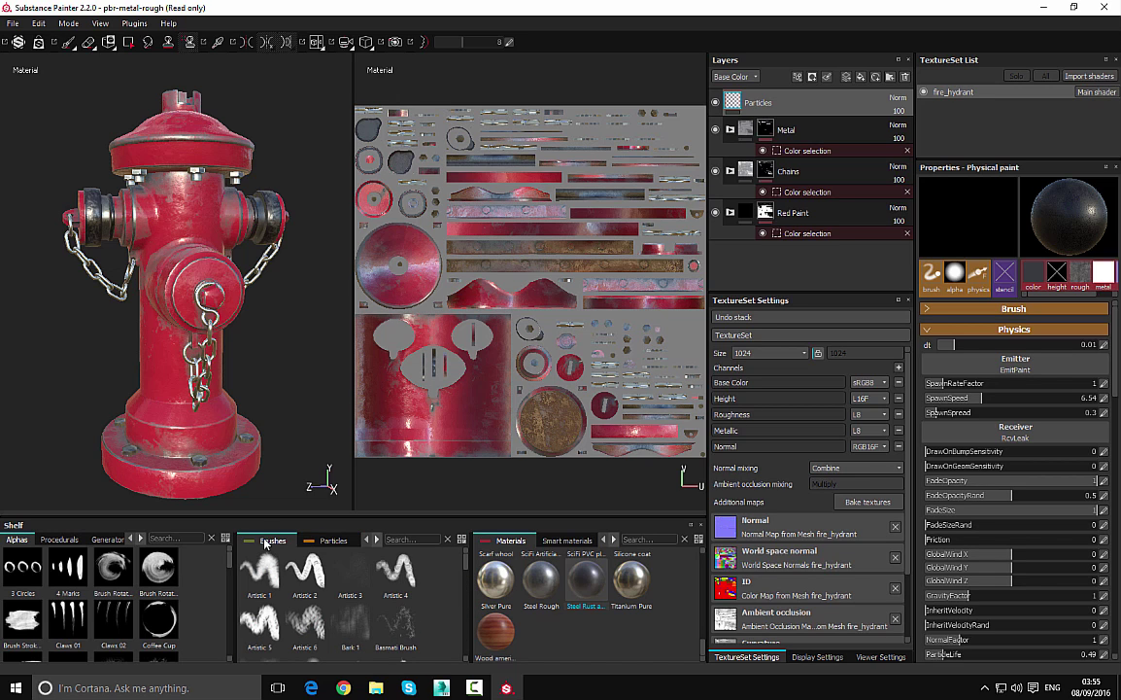
pyautogui.click(334, 540)
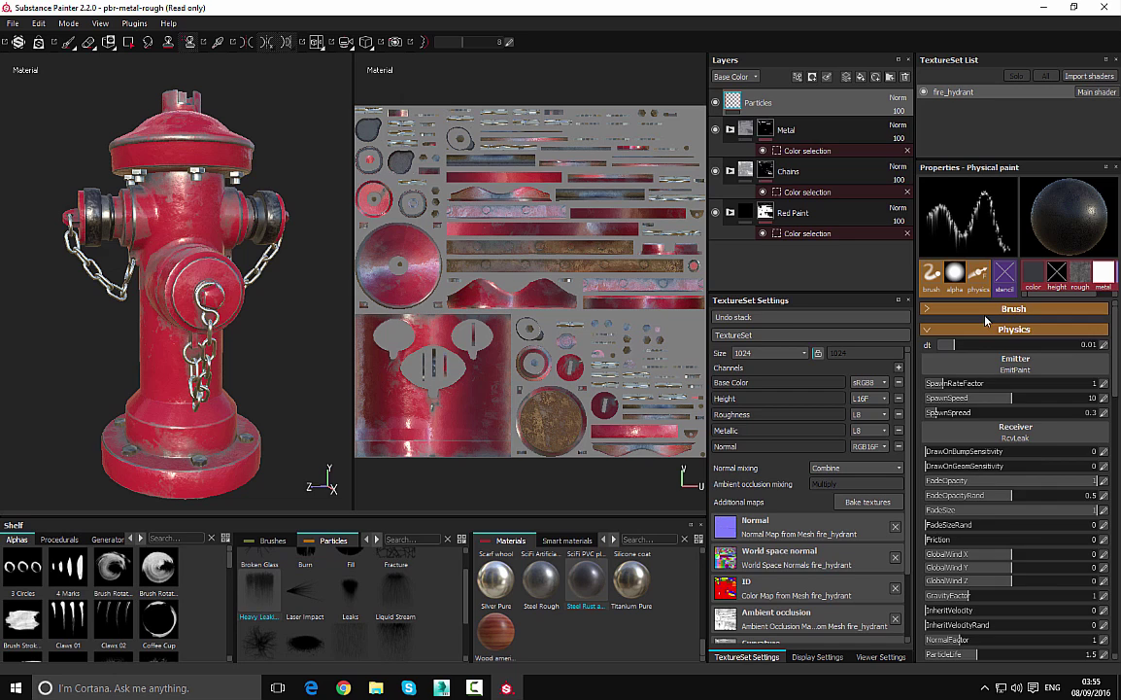
pyautogui.moveTo(970, 335)
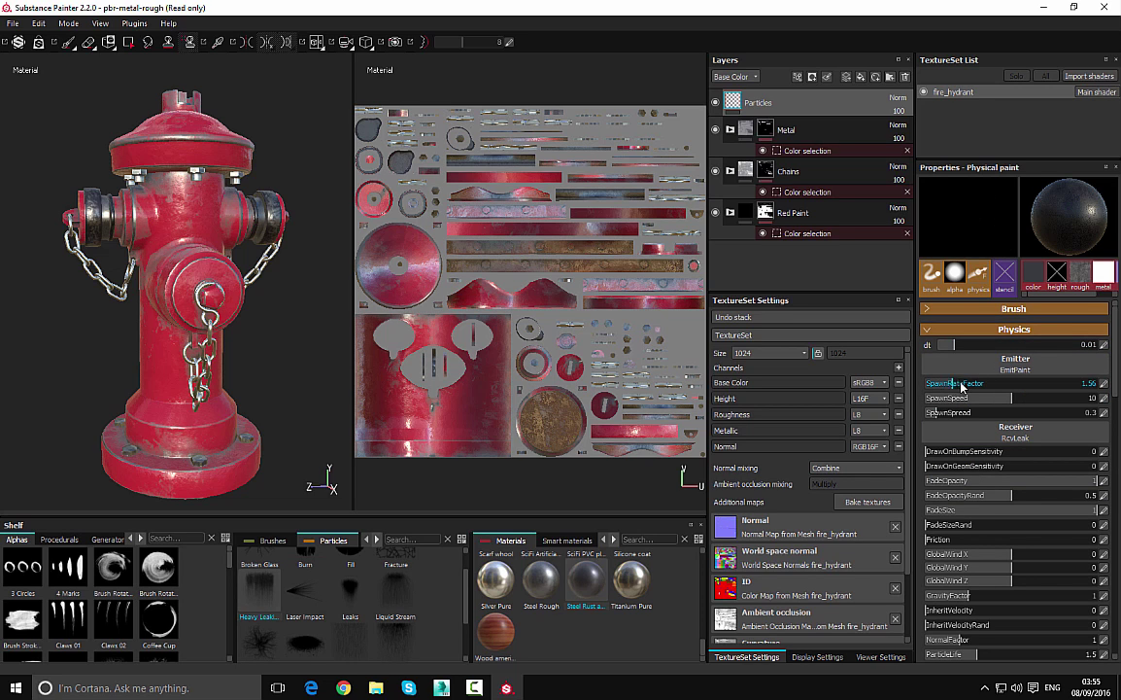
# Raise the particle Spawn Rate Scale and adjust Speed and Particle Size, then fold the Physics section
pyautogui.moveTo(952, 383); pyautogui.dragTo(972, 383)
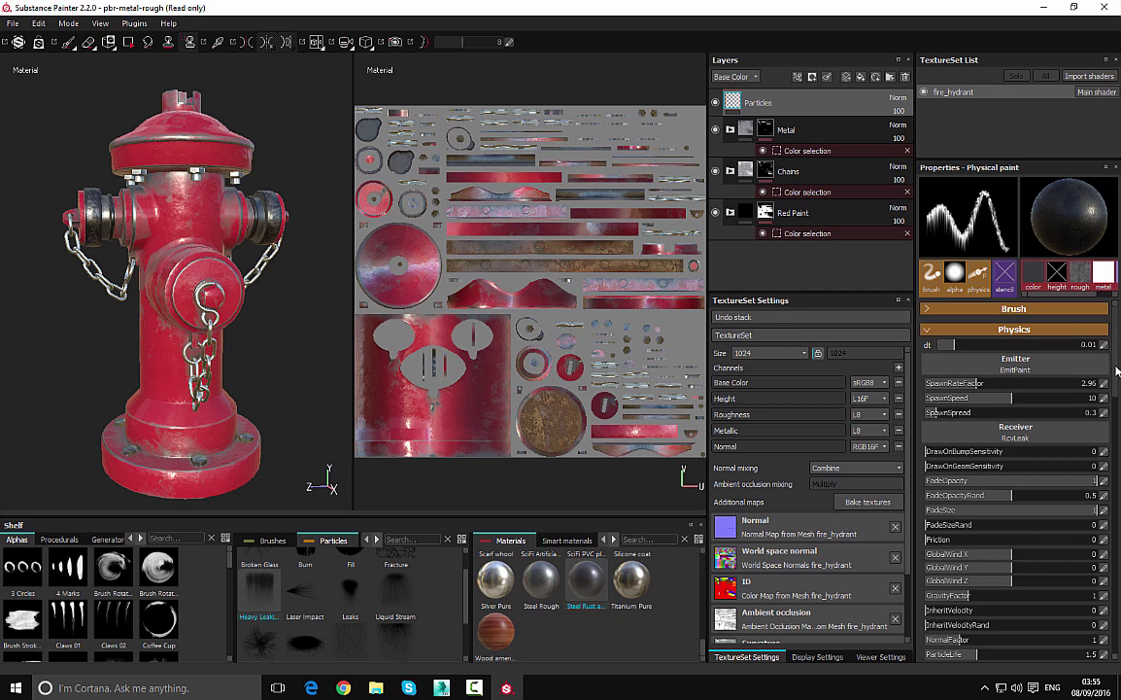
pyautogui.scroll(-3)
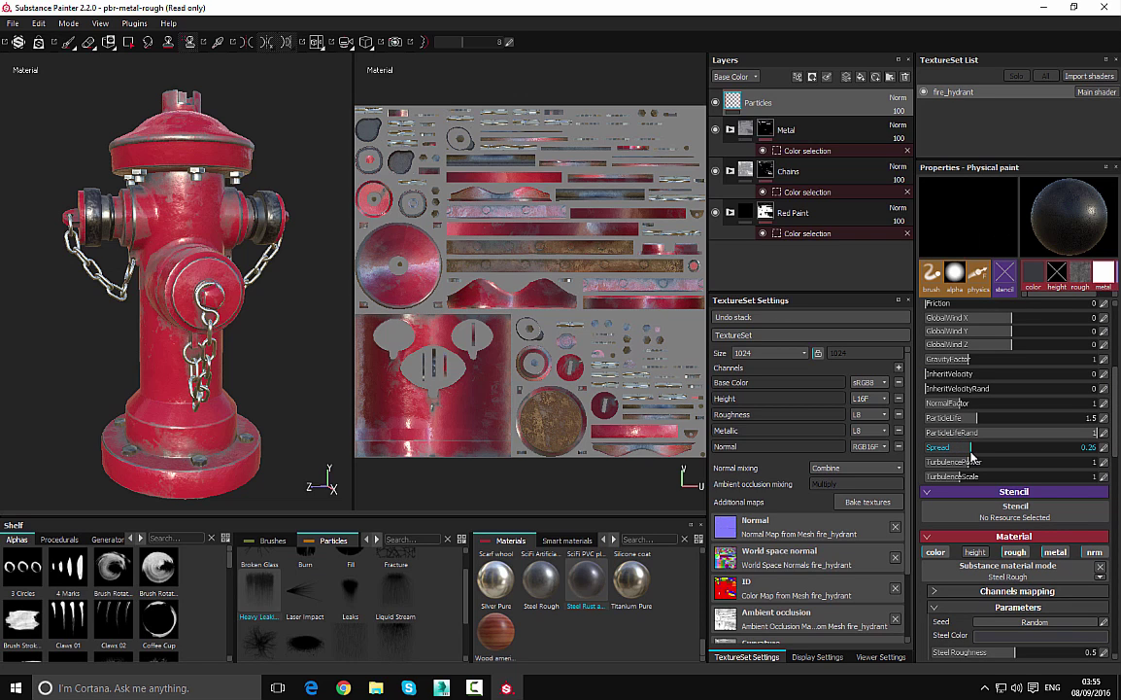
pyautogui.moveTo(981, 447); pyautogui.dragTo(968, 447)
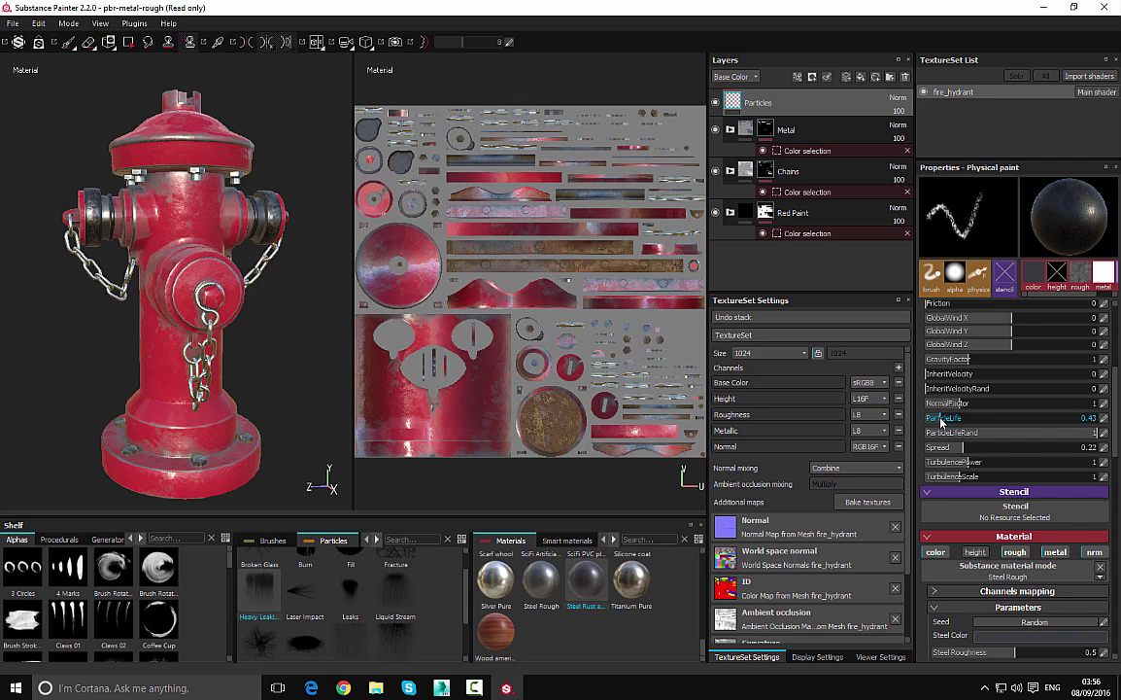
pyautogui.moveTo(971, 416); pyautogui.dragTo(1014, 416)
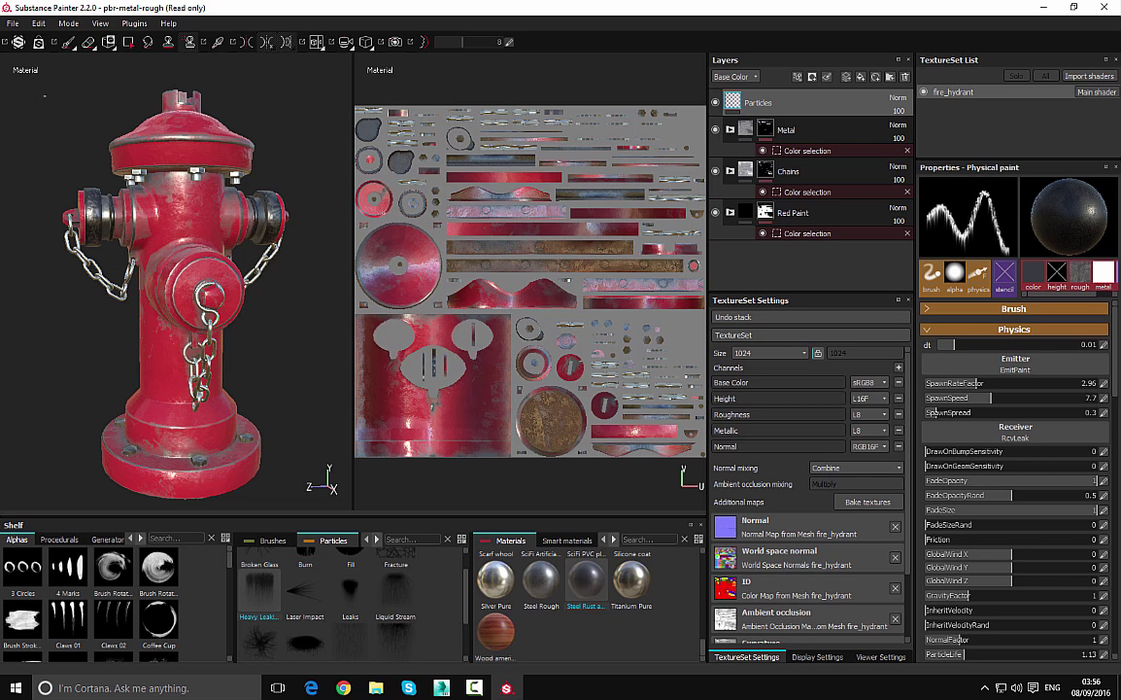
pyautogui.moveTo(988, 331)
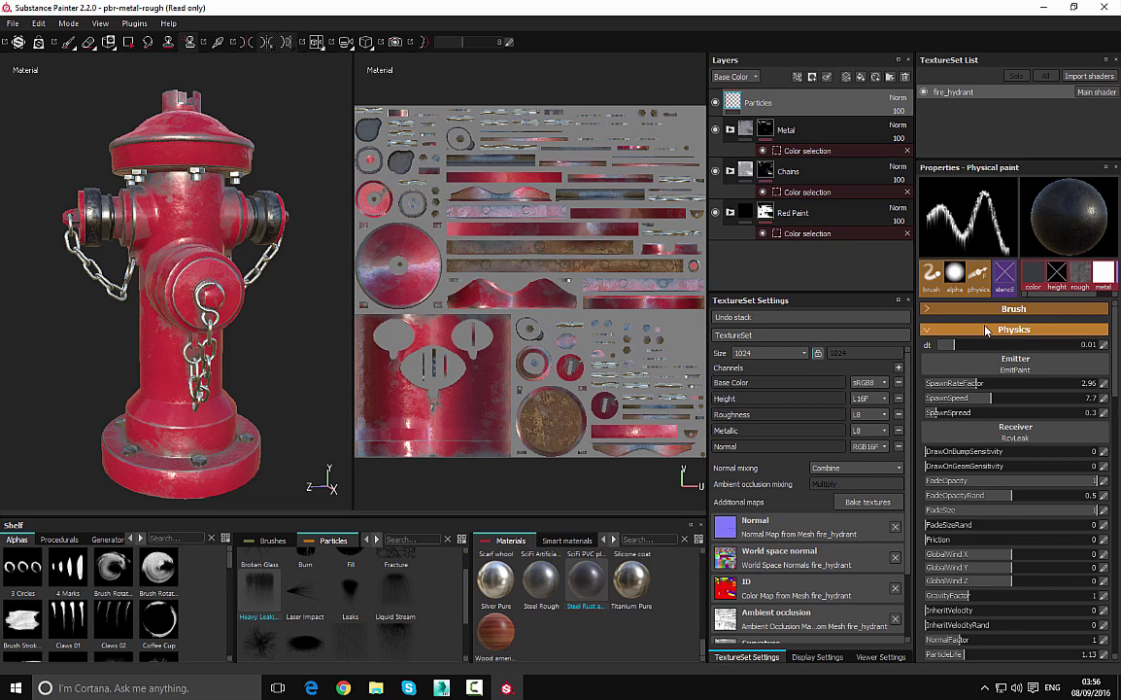
pyautogui.click(1015, 329)
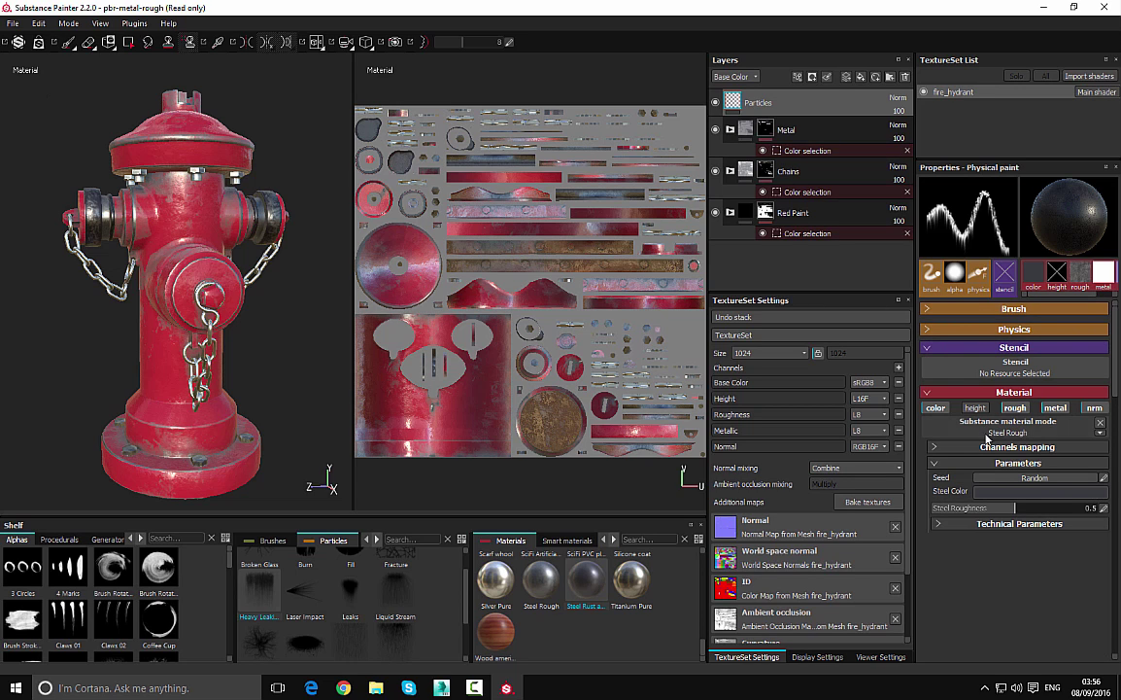